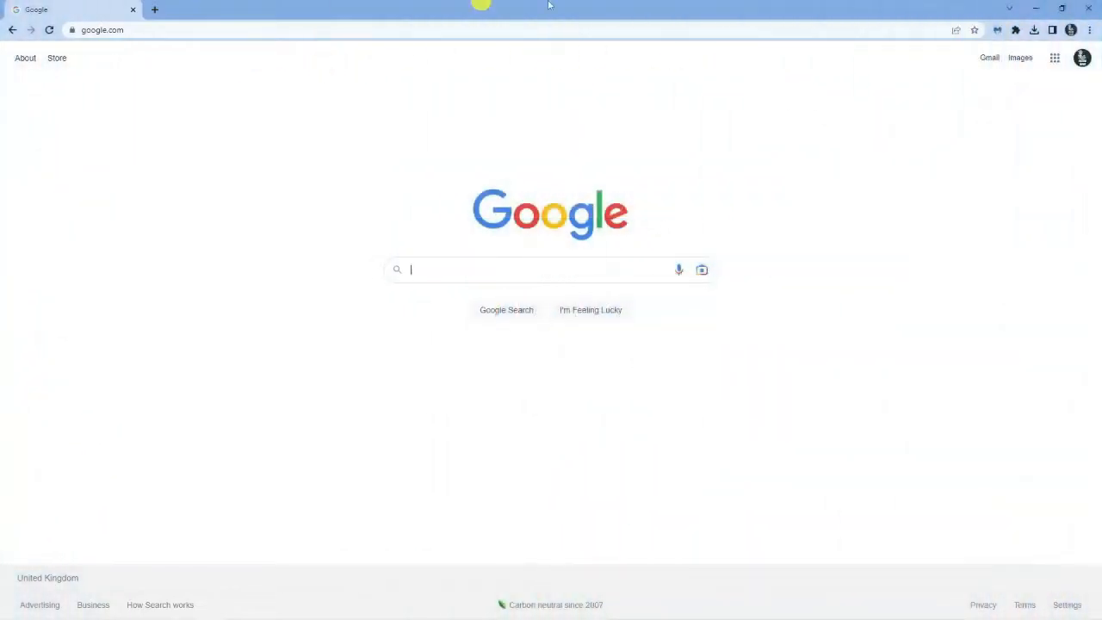
pyautogui.moveTo(175, 67)
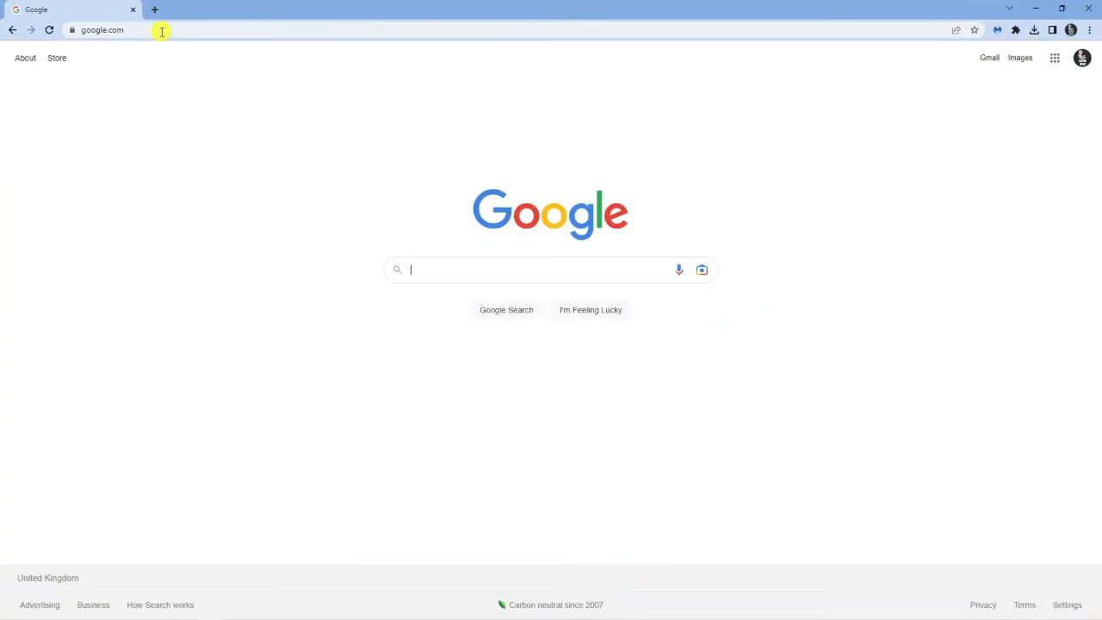
# Go to epicgames.com in Chrome to reach the Epic Games Store
pyautogui.click(101, 30)
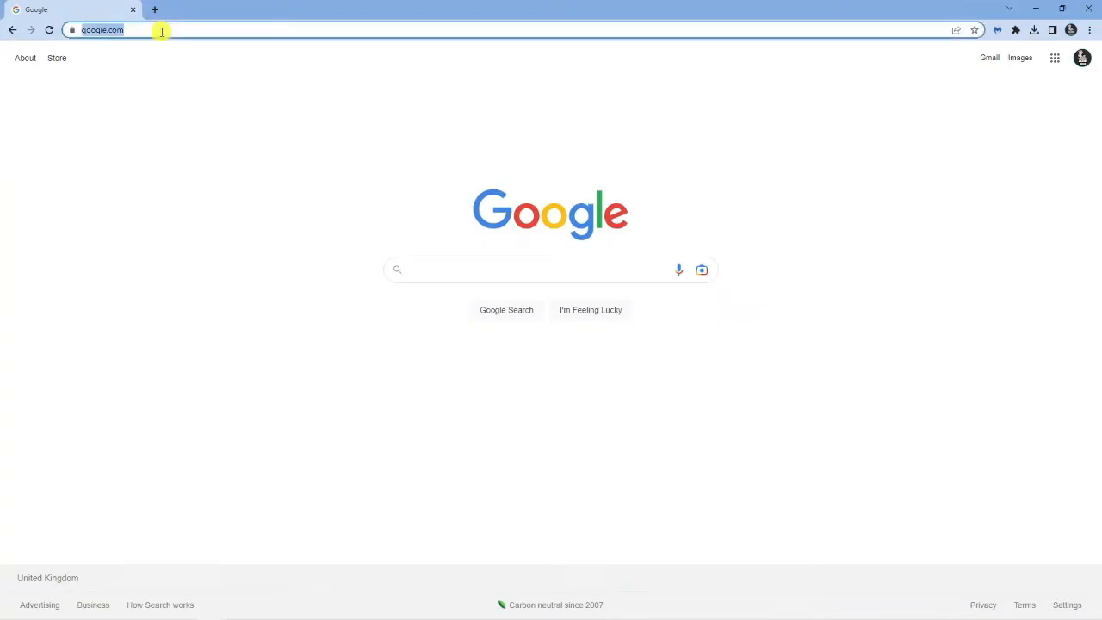
pyautogui.write('epicgames.com')
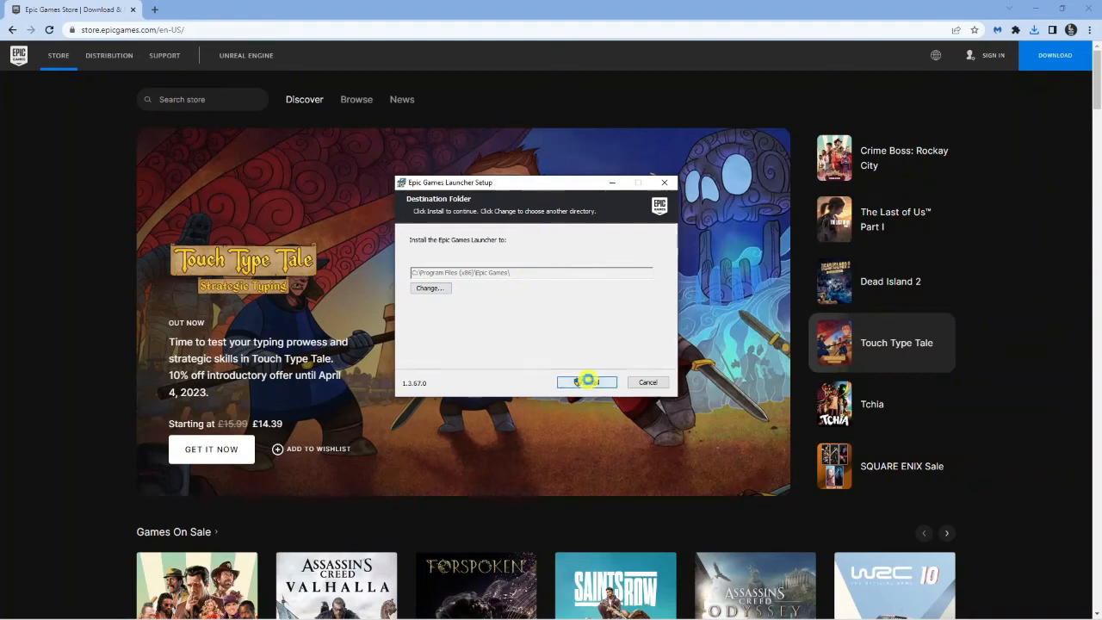
# Install the launcher to the default Epic Games folder under Program Files (x86)
pyautogui.click(586, 382)
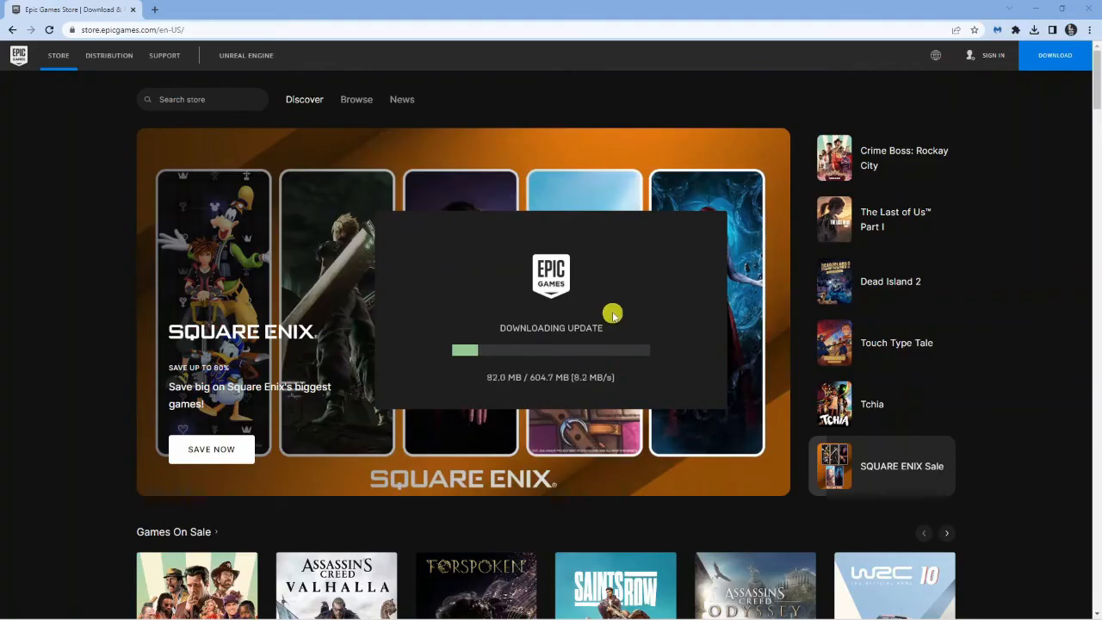
pyautogui.moveTo(527, 334)
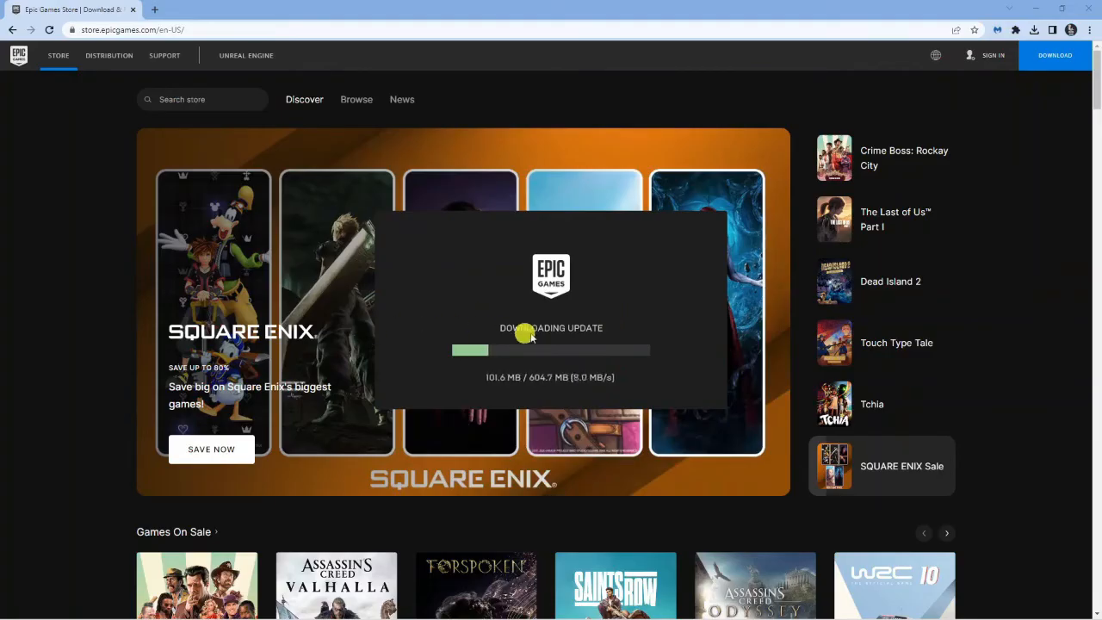
pyautogui.moveTo(615, 332)
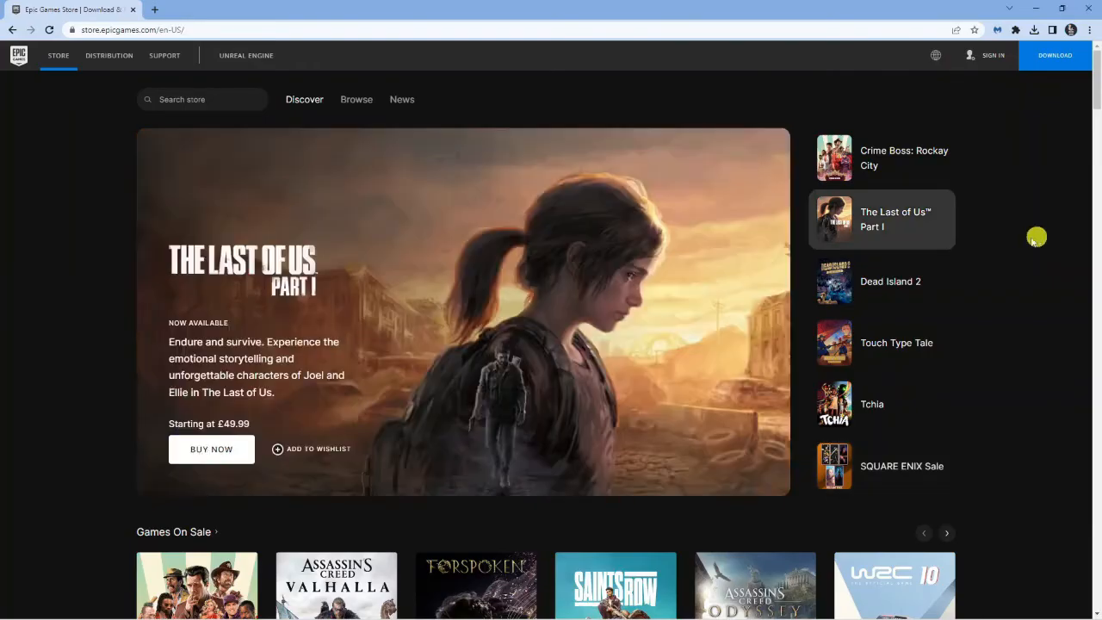
pyautogui.moveTo(1026, 238)
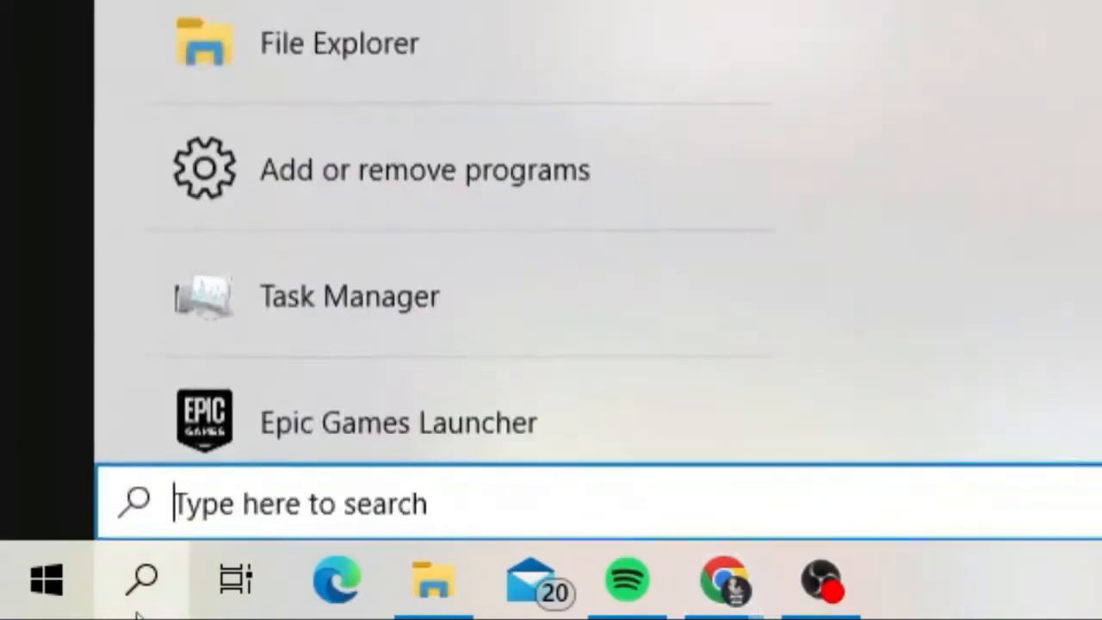
# Search Windows for 'epic' to launch the Epic Games Launcher
pyautogui.write('epic')
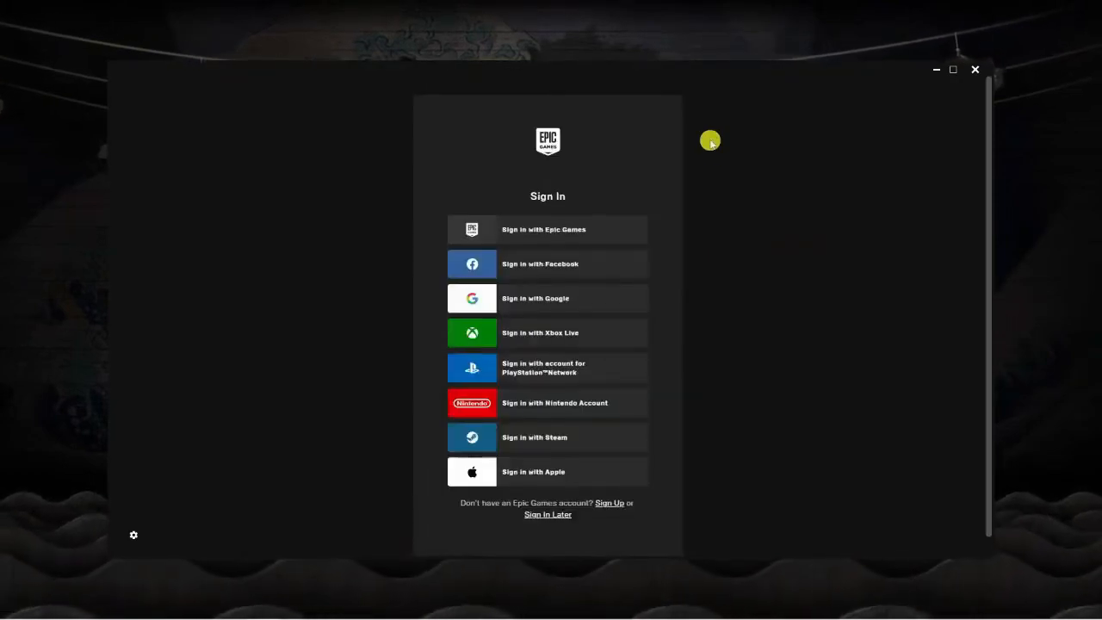
pyautogui.moveTo(634, 213)
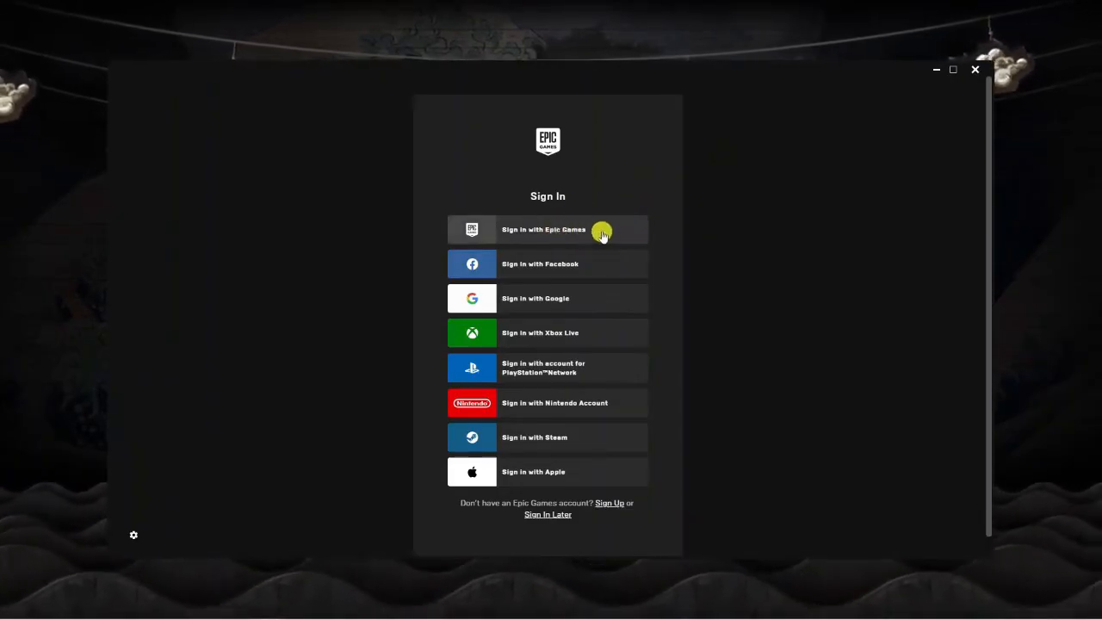
pyautogui.moveTo(560, 335)
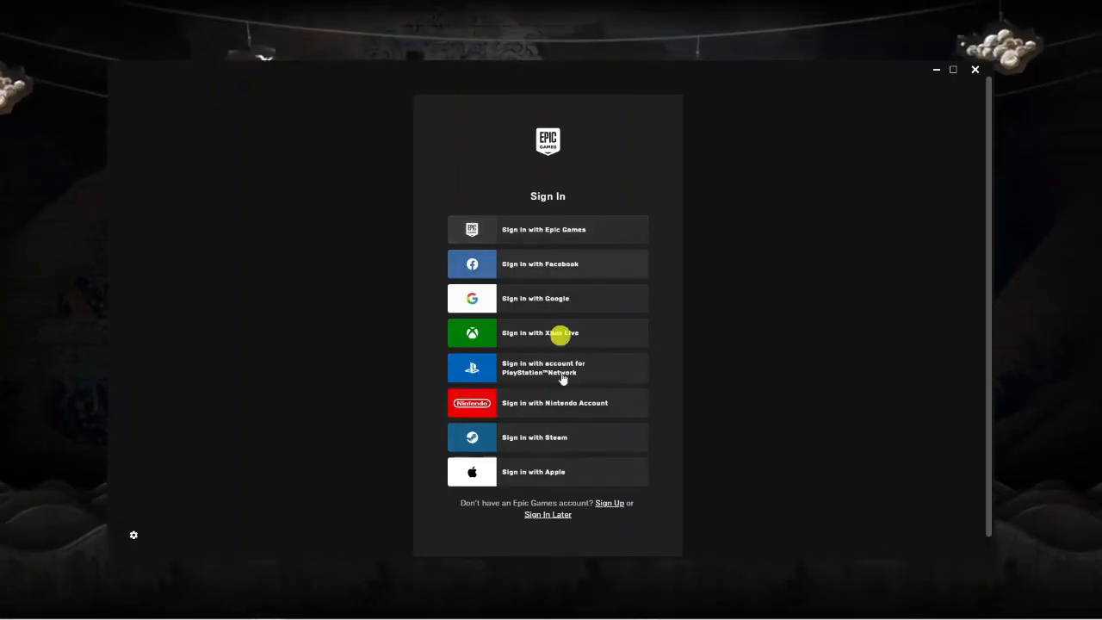
pyautogui.moveTo(571, 264)
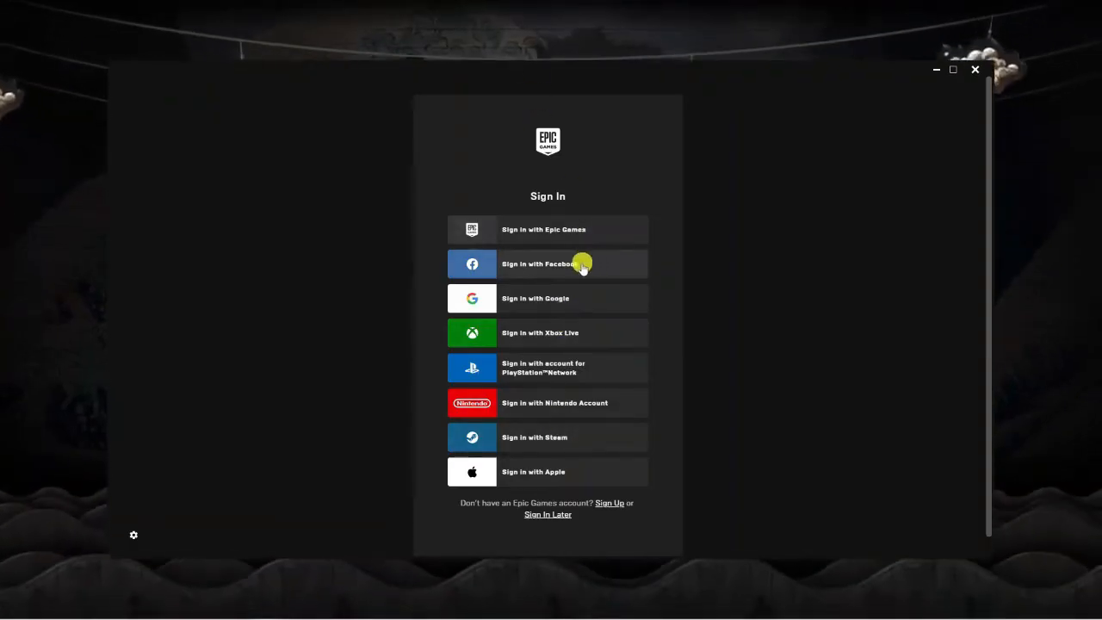
pyautogui.moveTo(547, 303)
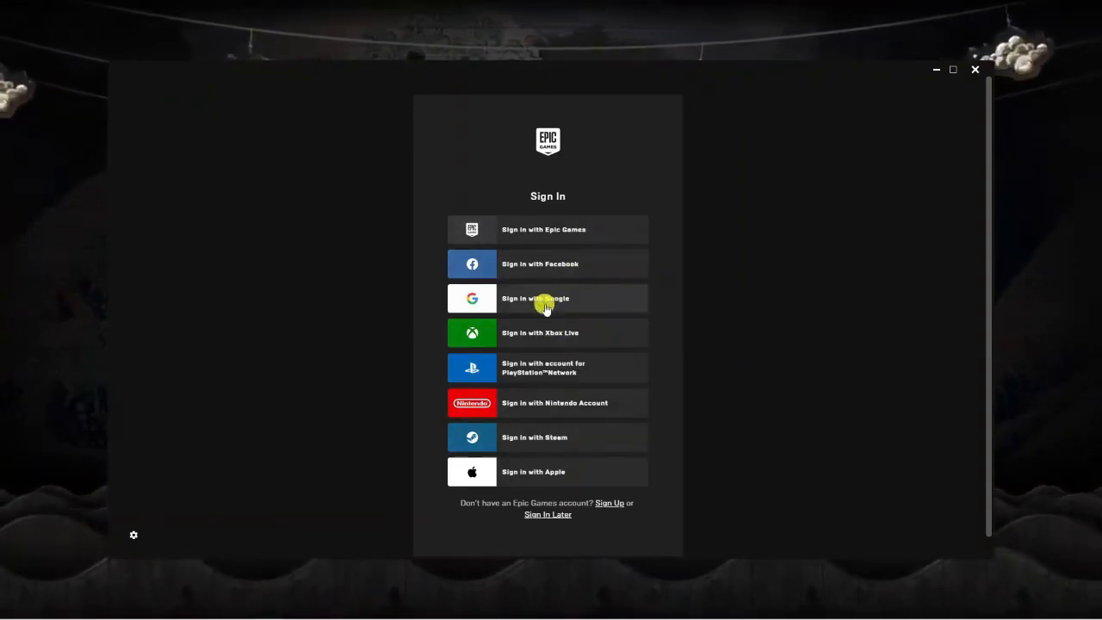
pyautogui.moveTo(501, 500)
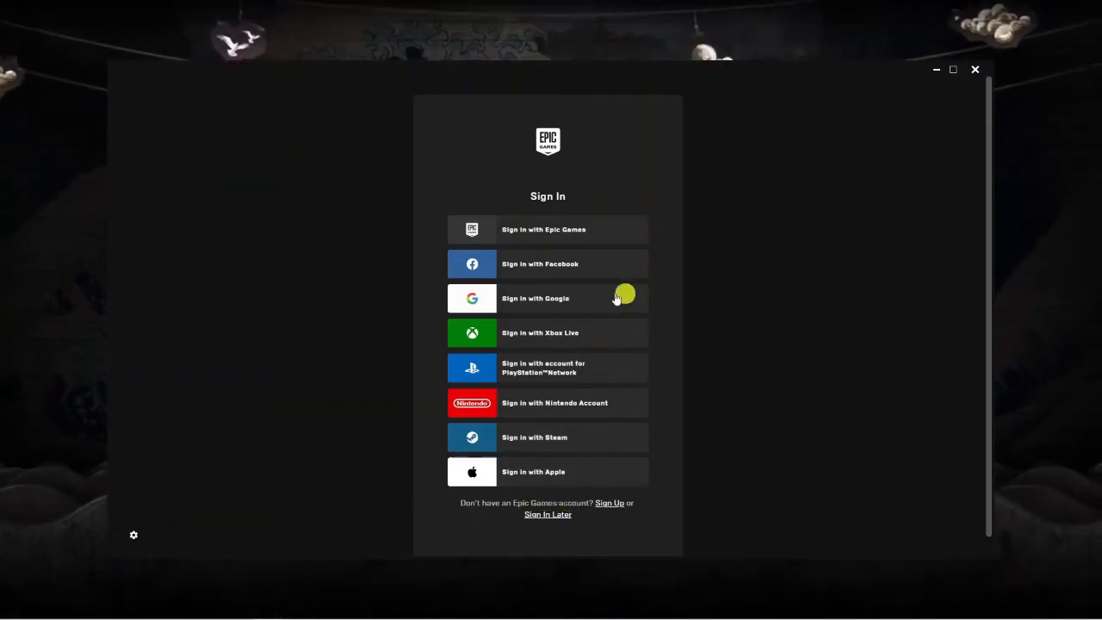
pyautogui.moveTo(566, 436)
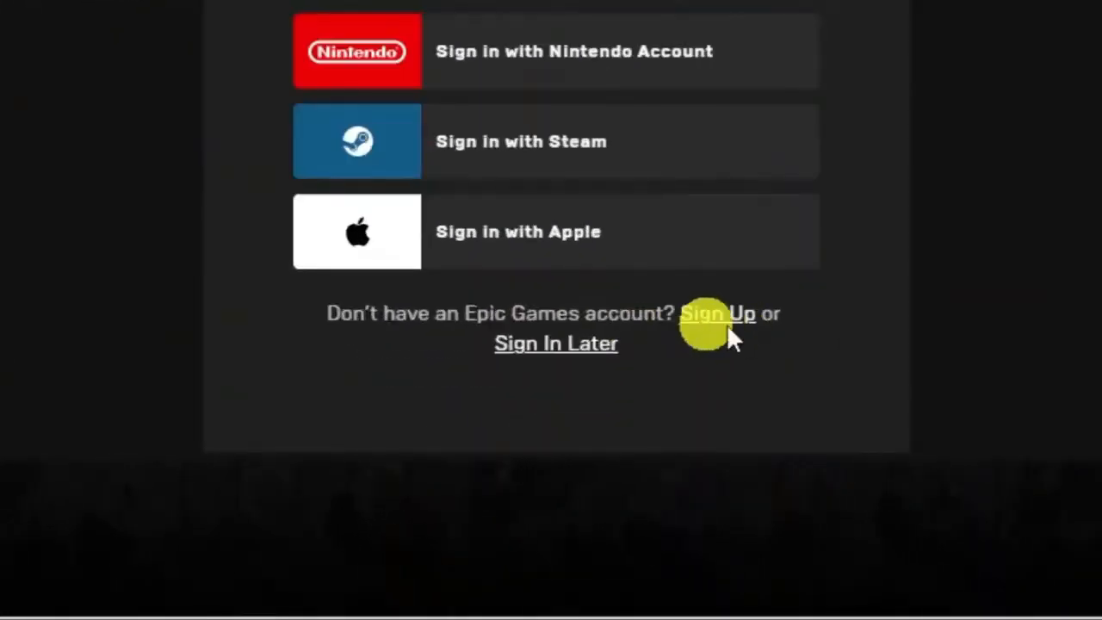
# From the account creation options, choose signing in with a Google account
pyautogui.click(717, 312)
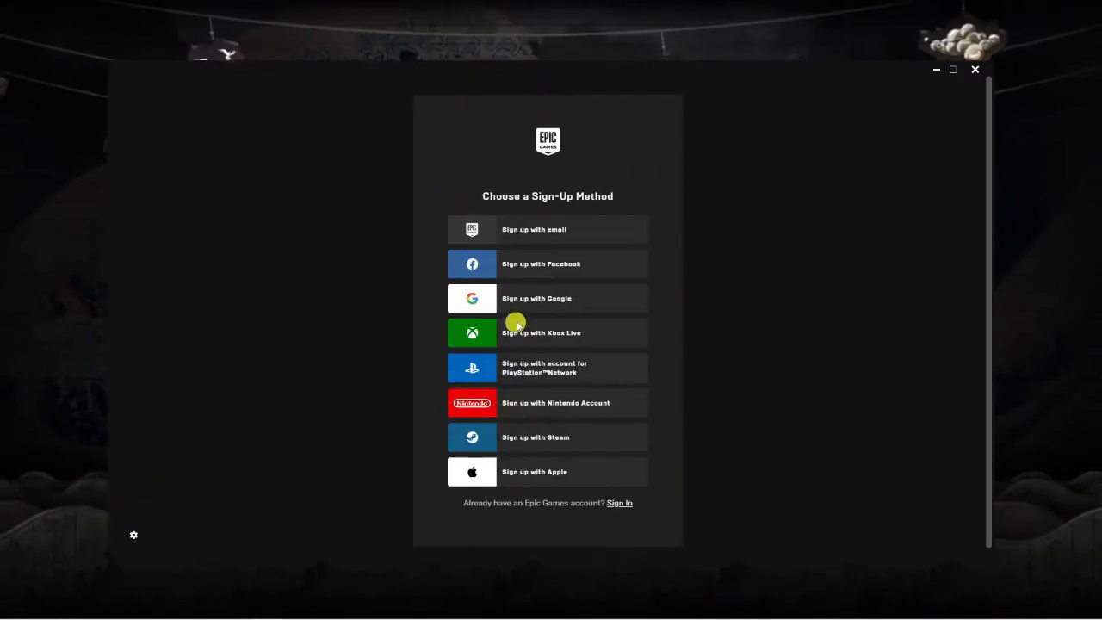
pyautogui.moveTo(538, 442)
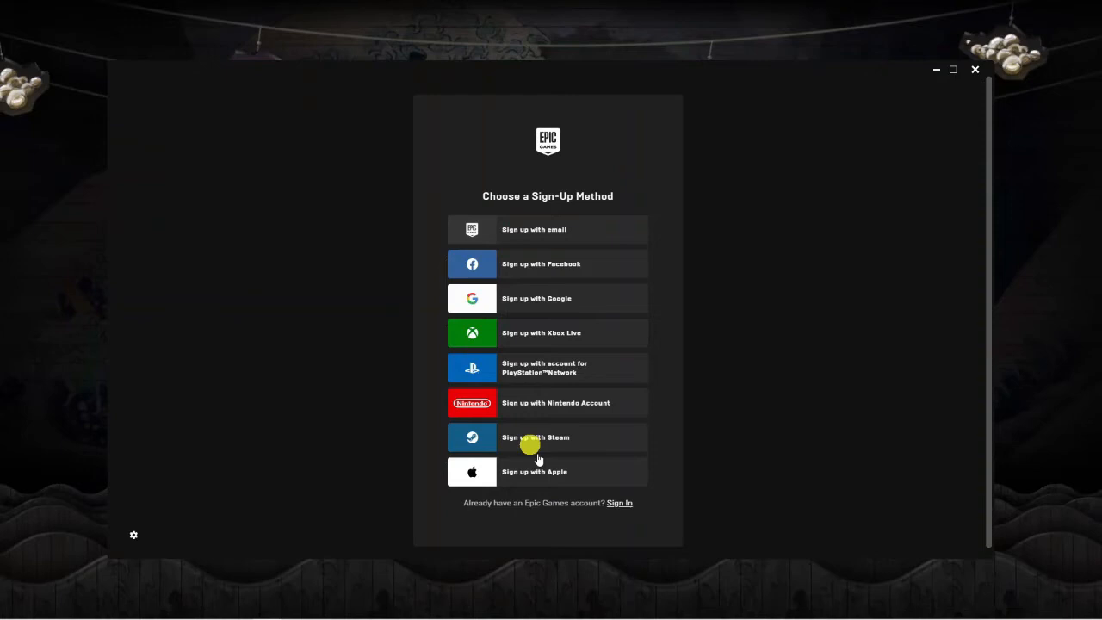
pyautogui.moveTo(603, 181)
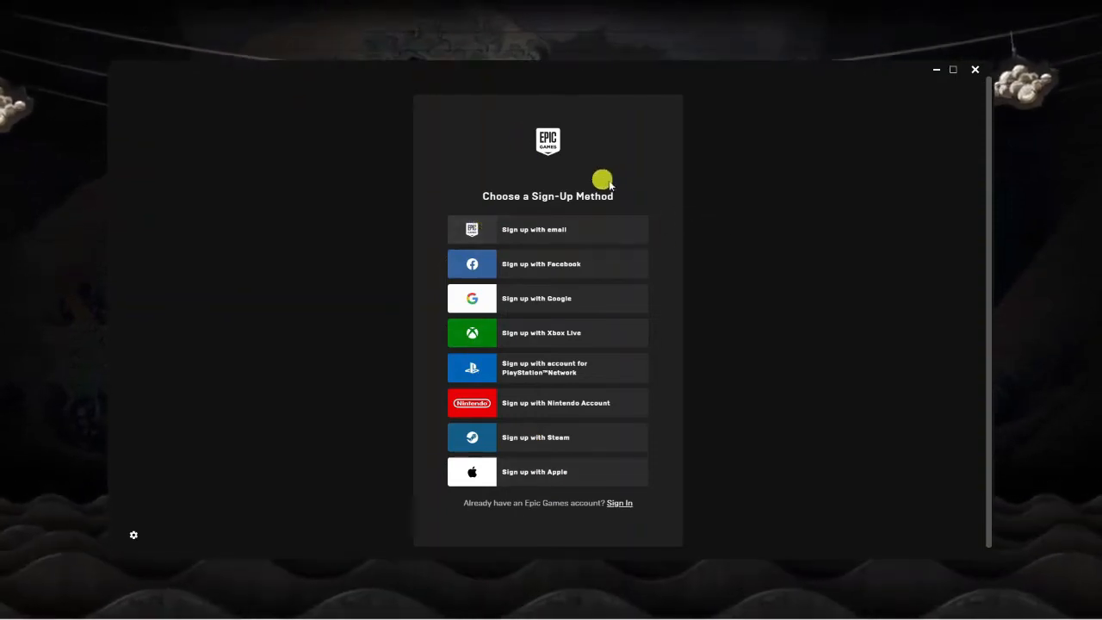
pyautogui.moveTo(682, 435)
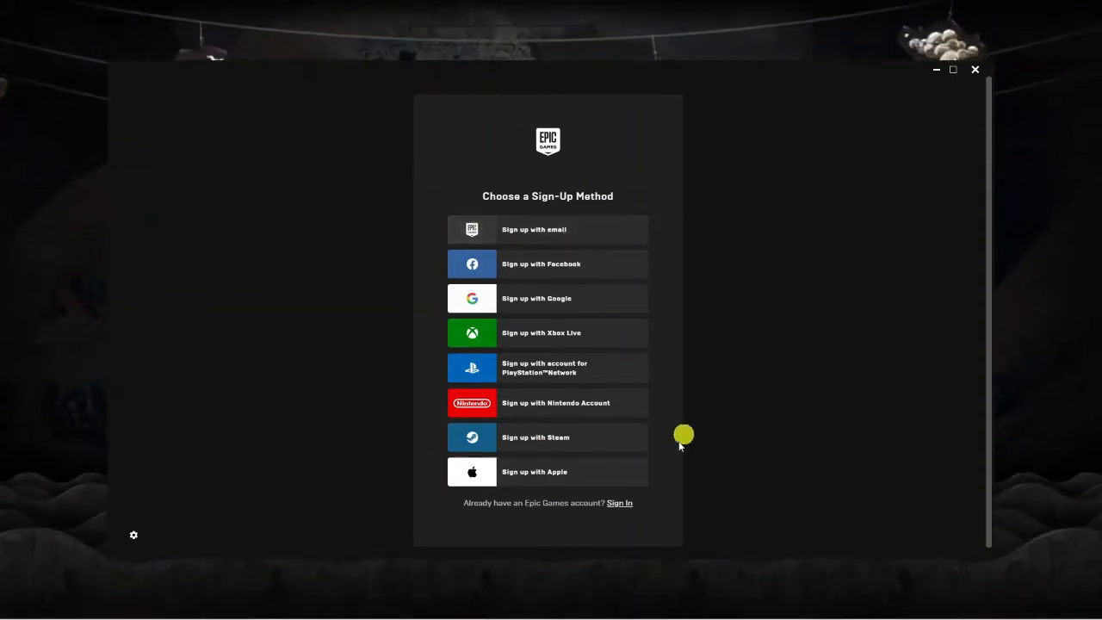
pyautogui.click(619, 503)
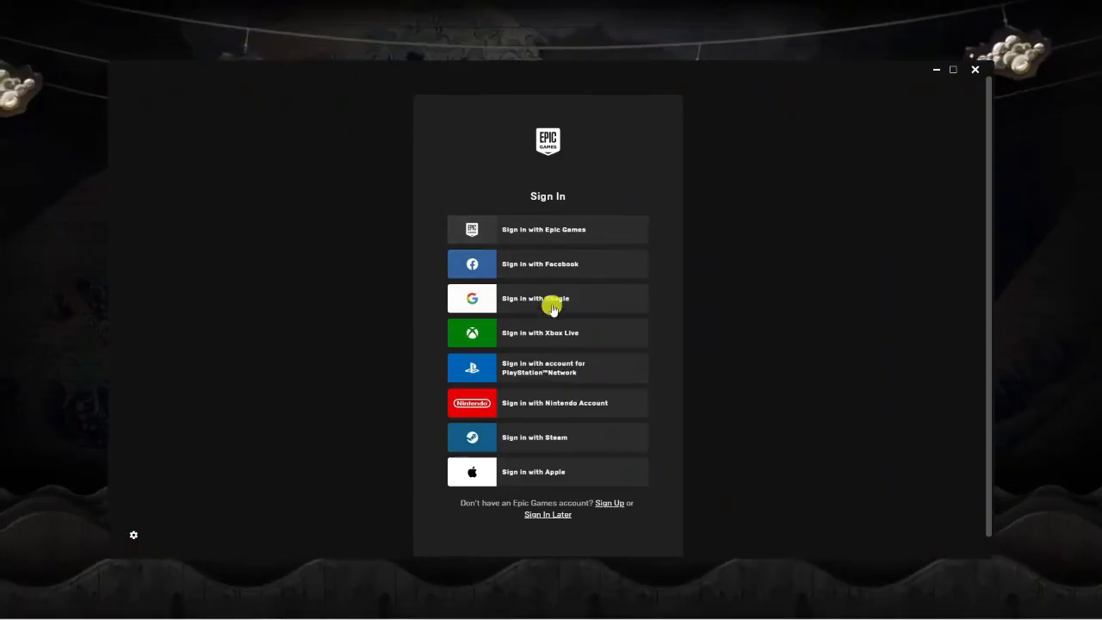
# Confirm the Google account linking dialog and continue to Google's website
pyautogui.click(548, 298)
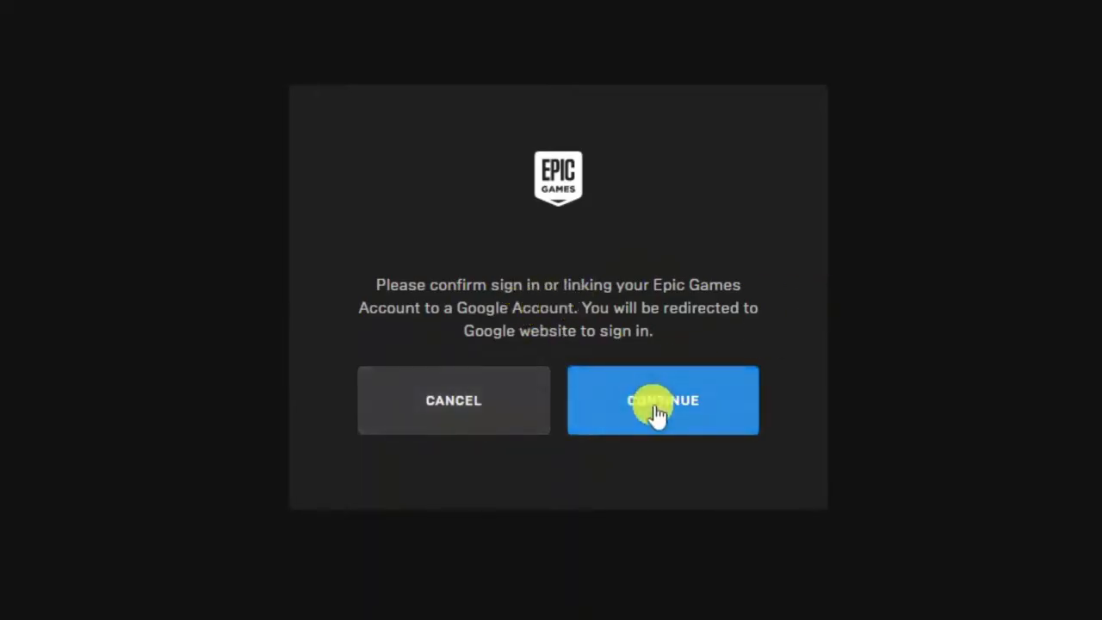
pyautogui.click(662, 399)
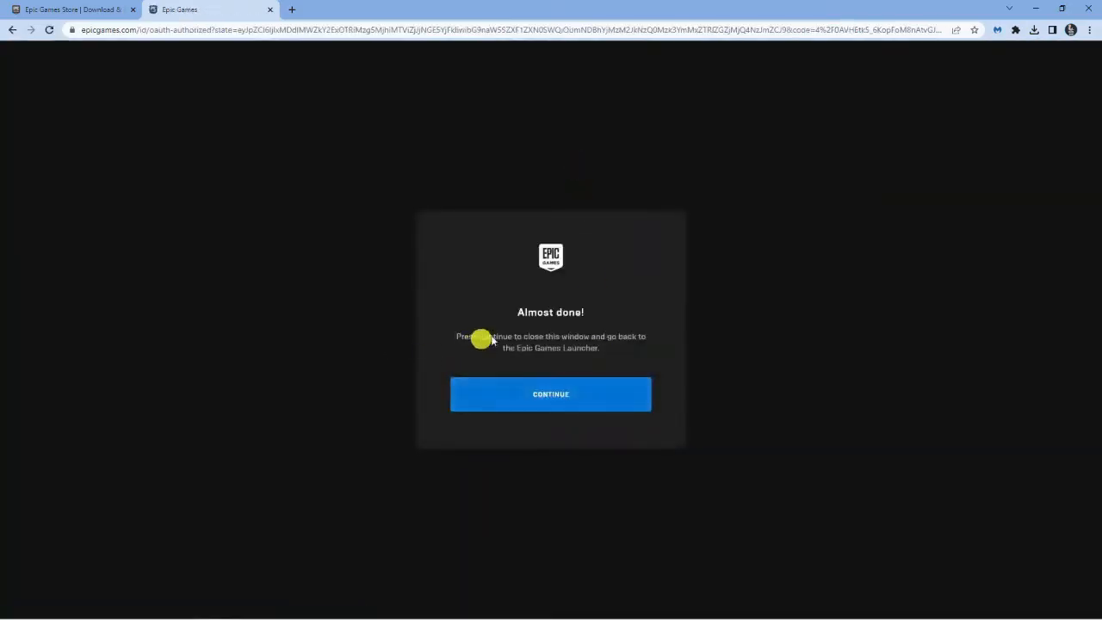
pyautogui.moveTo(553, 358)
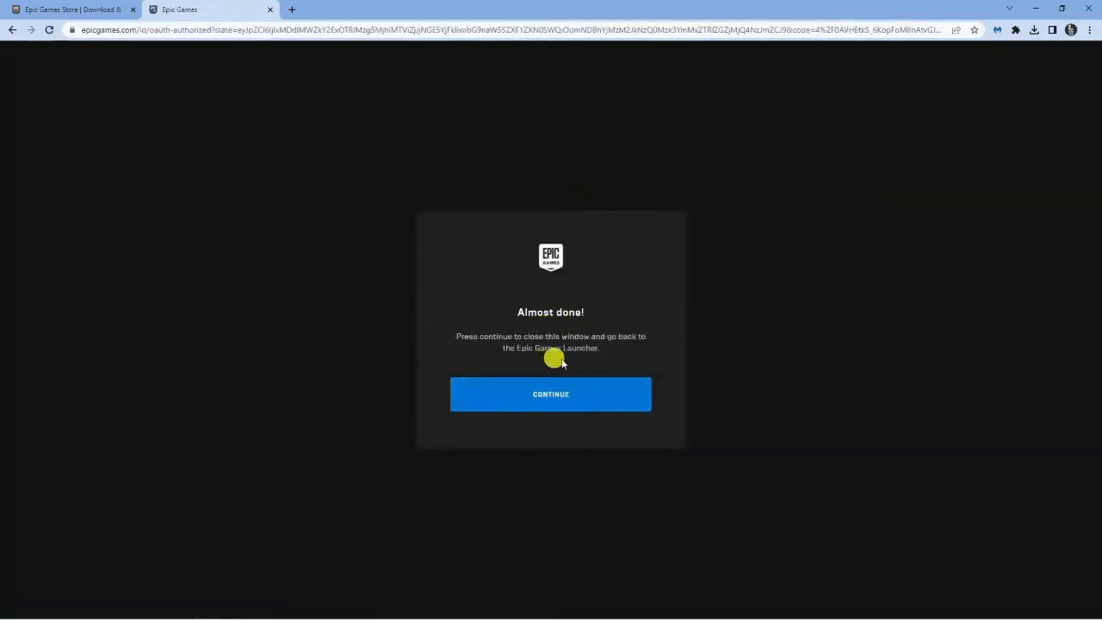
pyautogui.moveTo(591, 394)
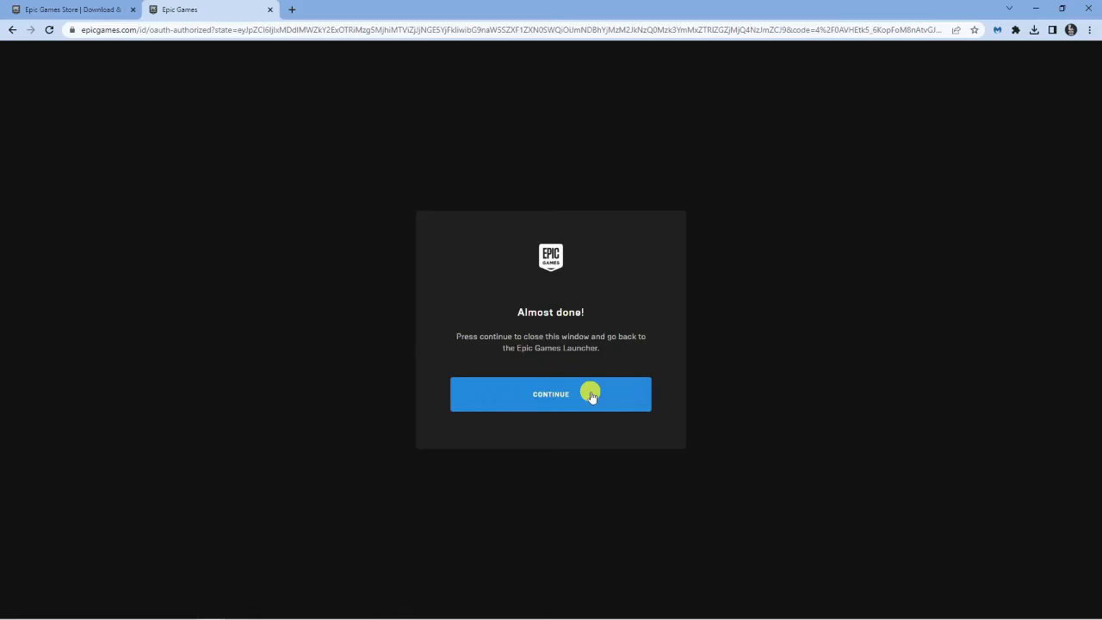
# Continue past the 'Almost done!' page to return to the launcher
pyautogui.click(551, 394)
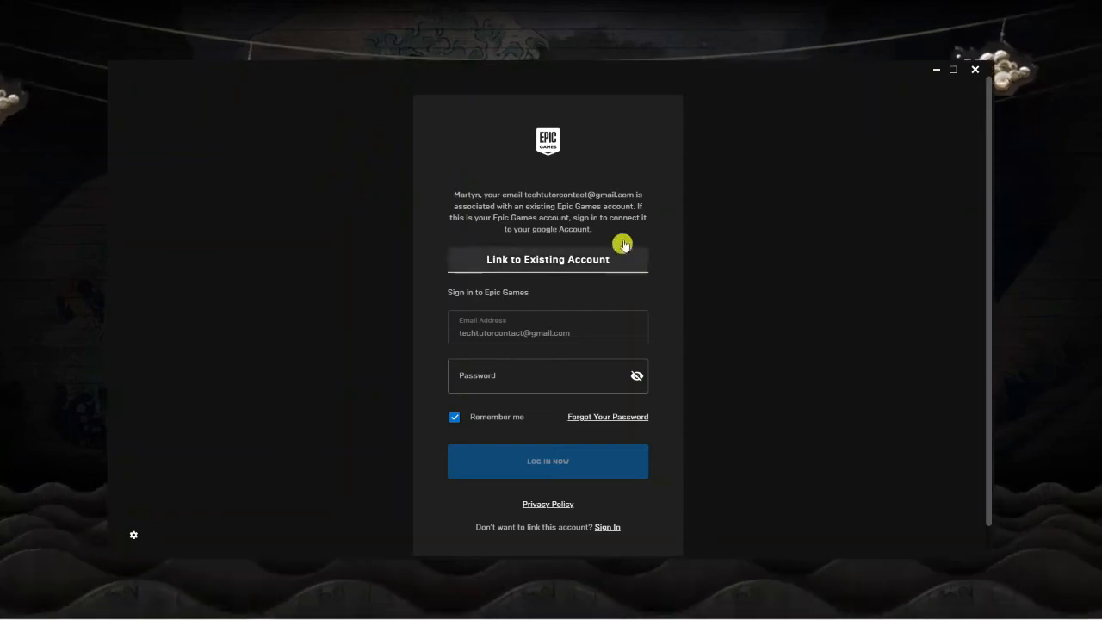
pyautogui.moveTo(613, 228)
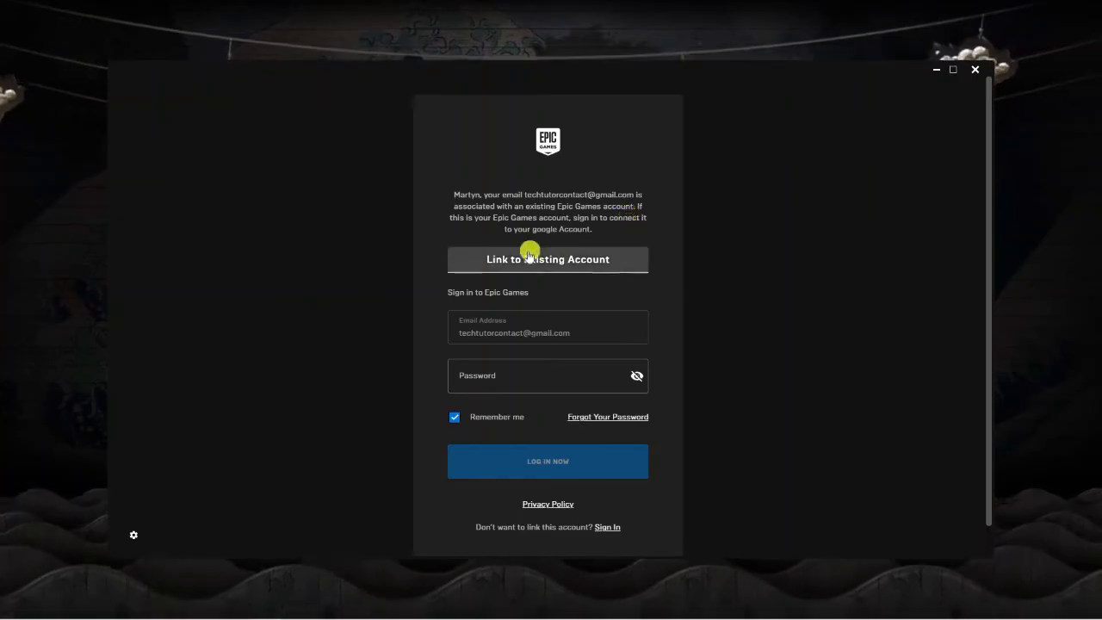
pyautogui.moveTo(584, 337)
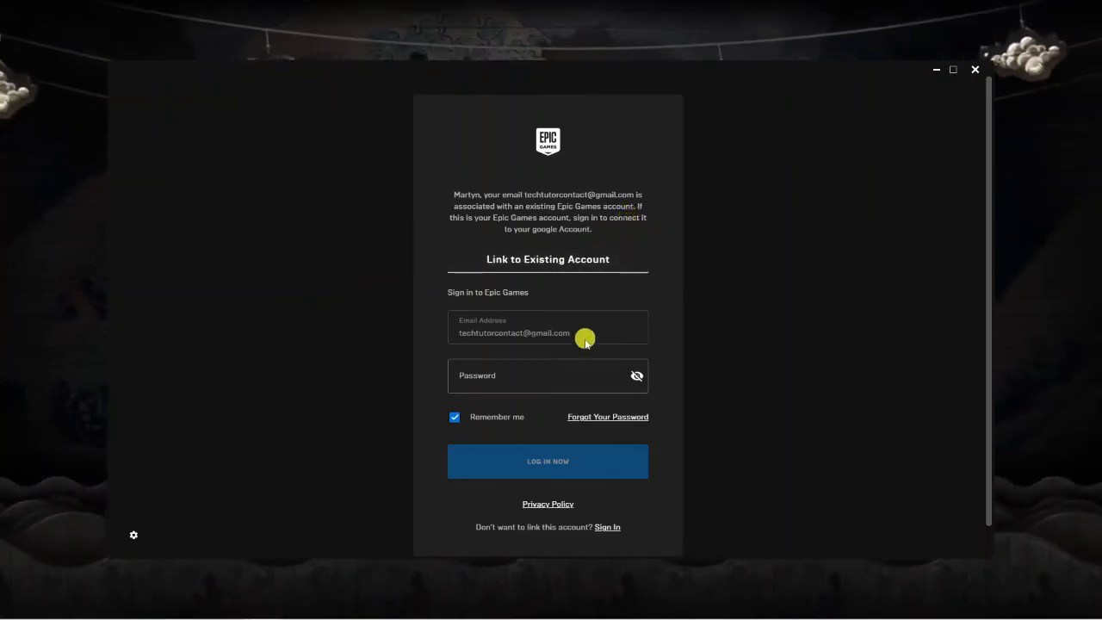
# Enter the existing Epic account's password and log in to link it with Google
pyautogui.click(547, 376)
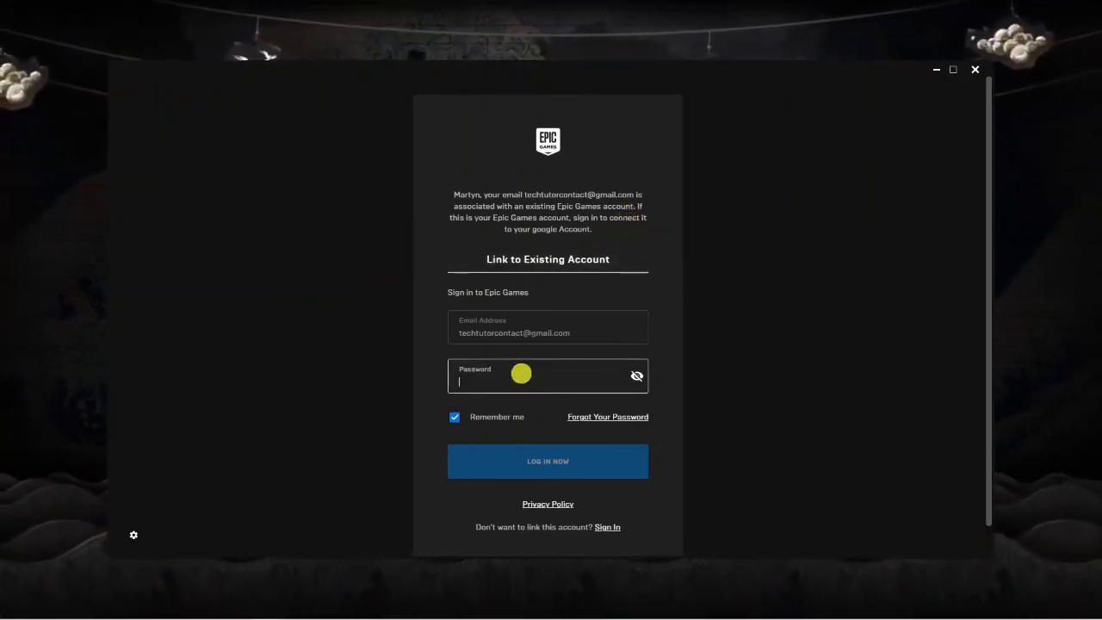
pyautogui.write('password')
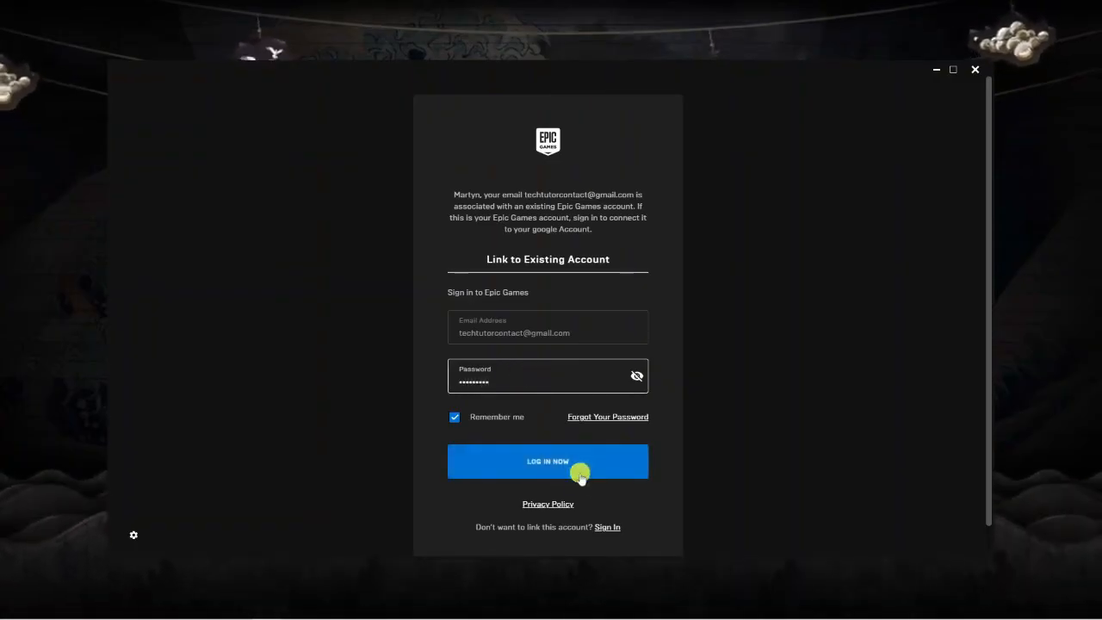
pyautogui.click(547, 460)
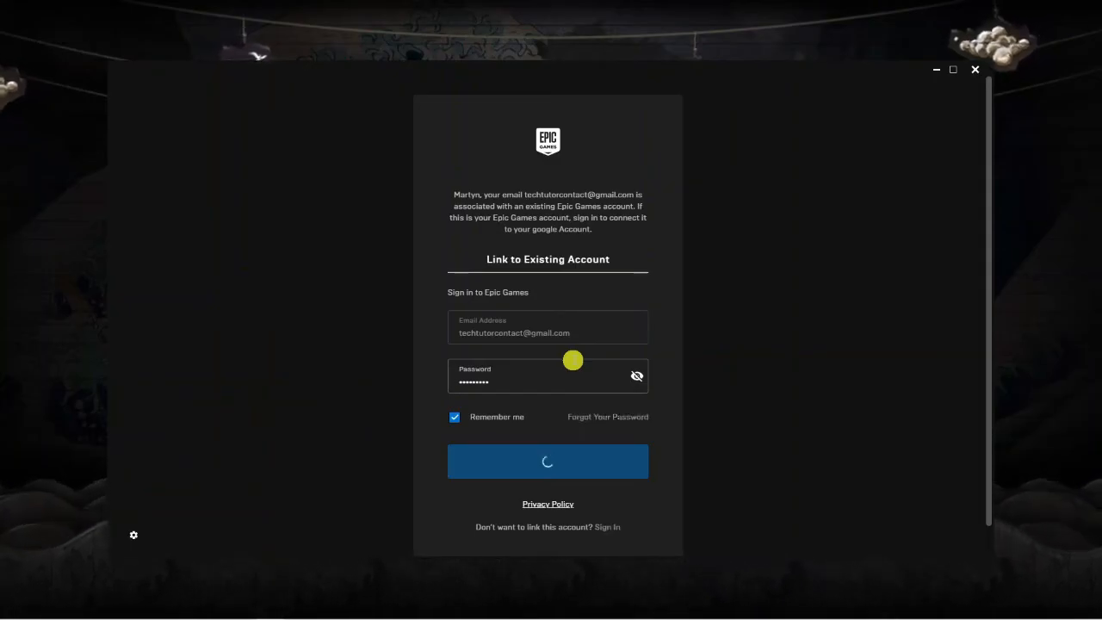
pyautogui.click(548, 460)
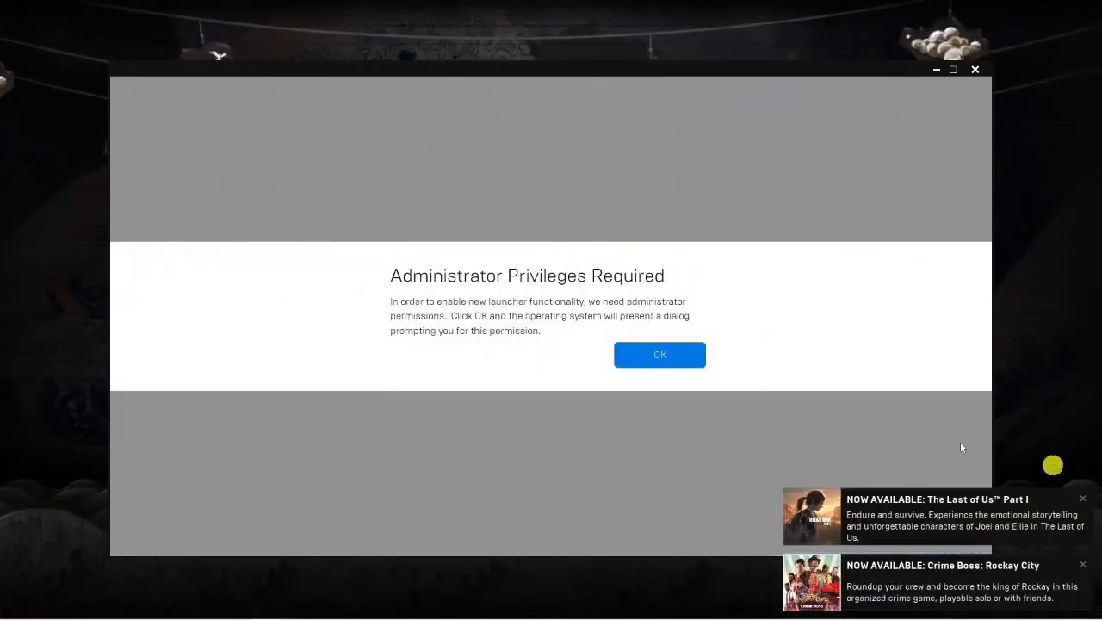
# Grant the launcher administrator privileges with OK
pyautogui.click(660, 355)
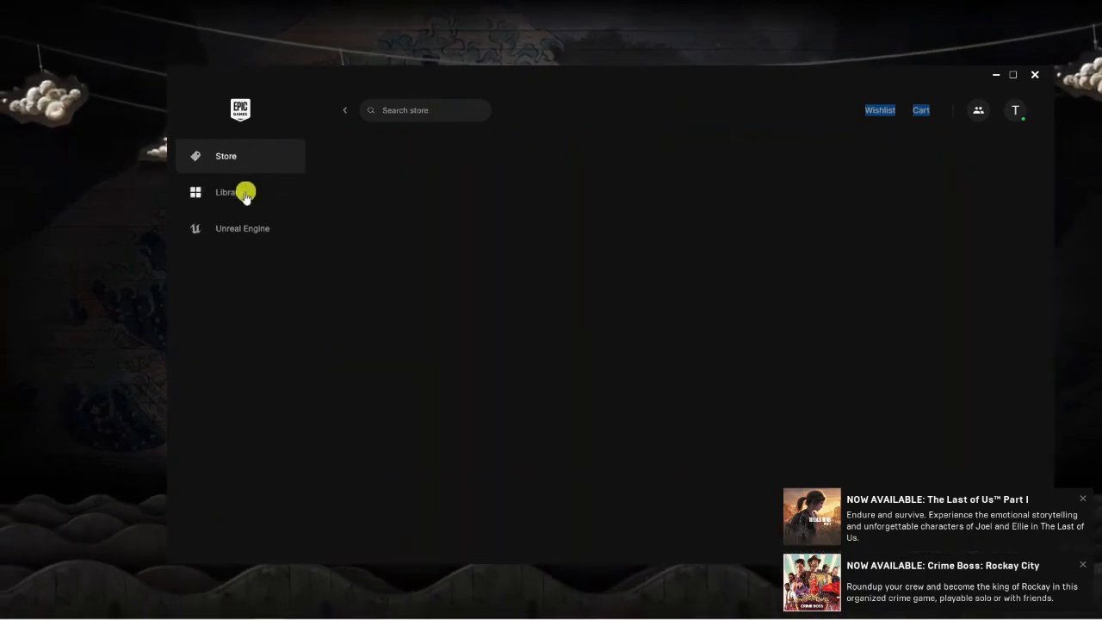
# Show the Library listing Fortnite with its Install option
pyautogui.click(228, 192)
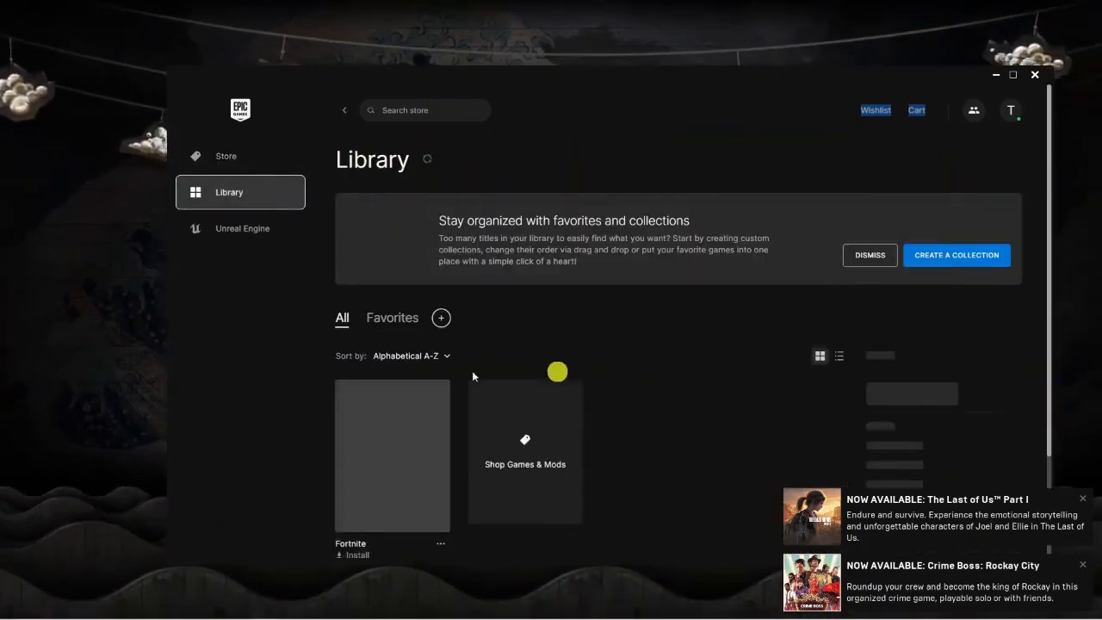
pyautogui.click(868, 255)
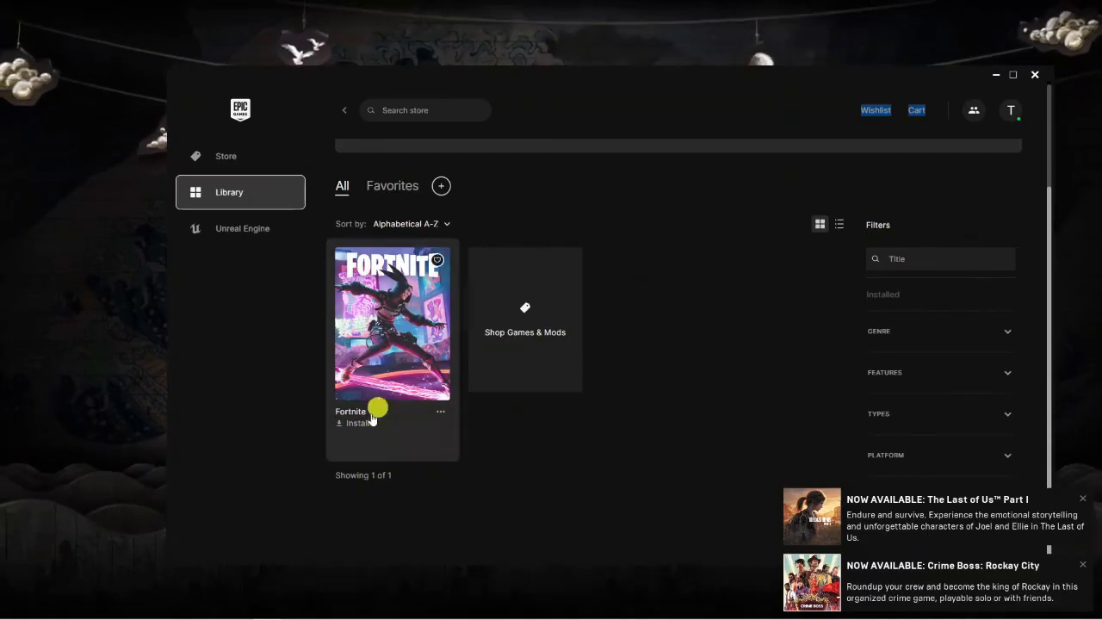
pyautogui.moveTo(568, 337)
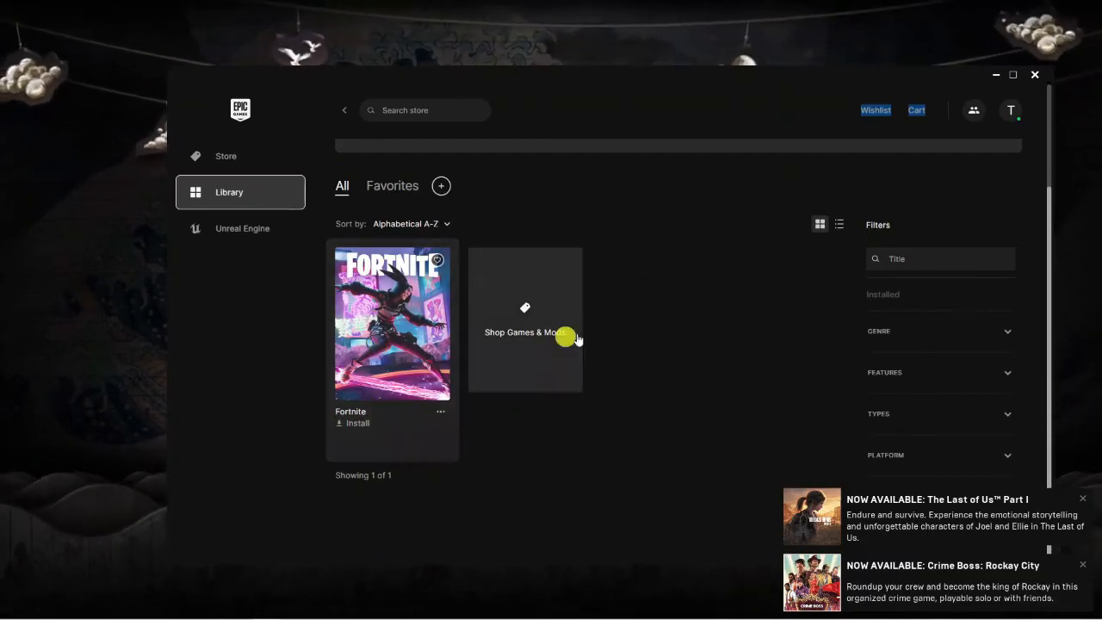
pyautogui.moveTo(424, 396)
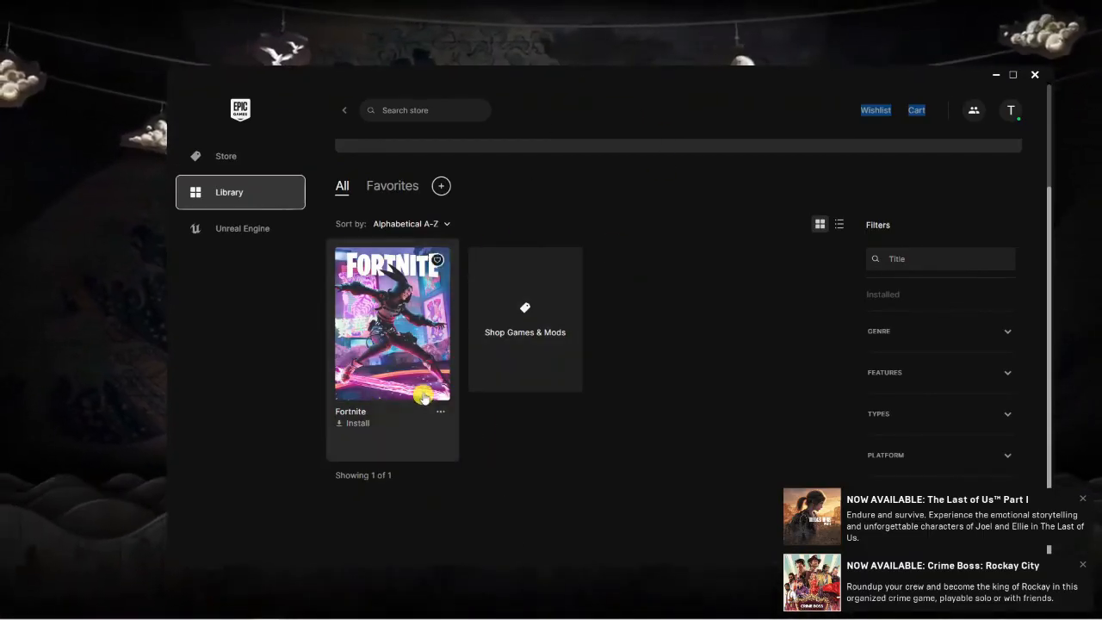
pyautogui.moveTo(278, 241)
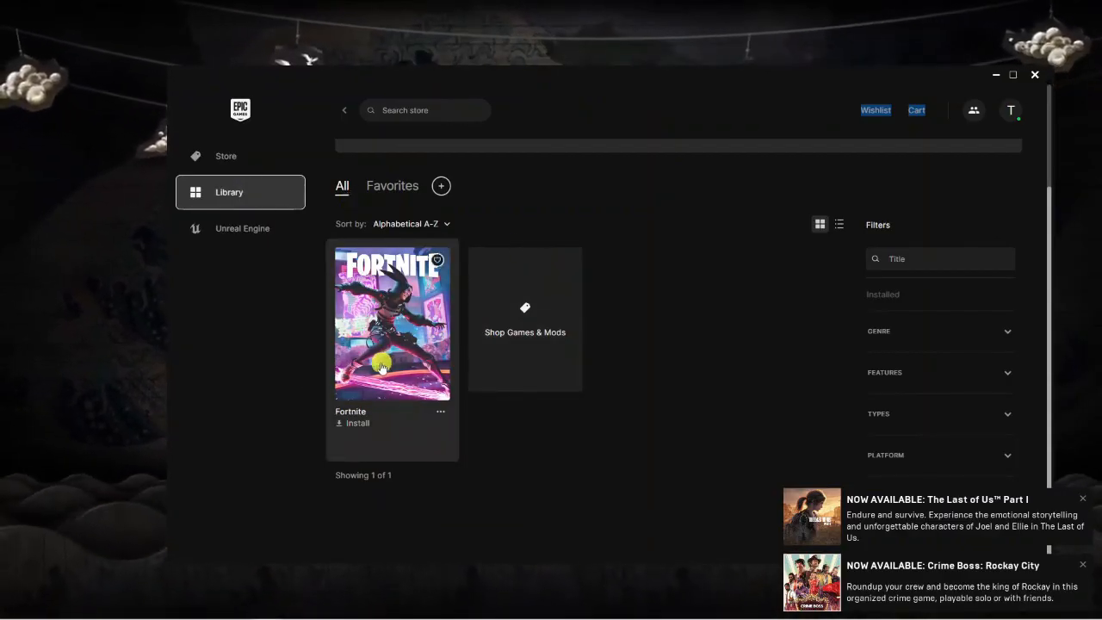
pyautogui.moveTo(571, 368)
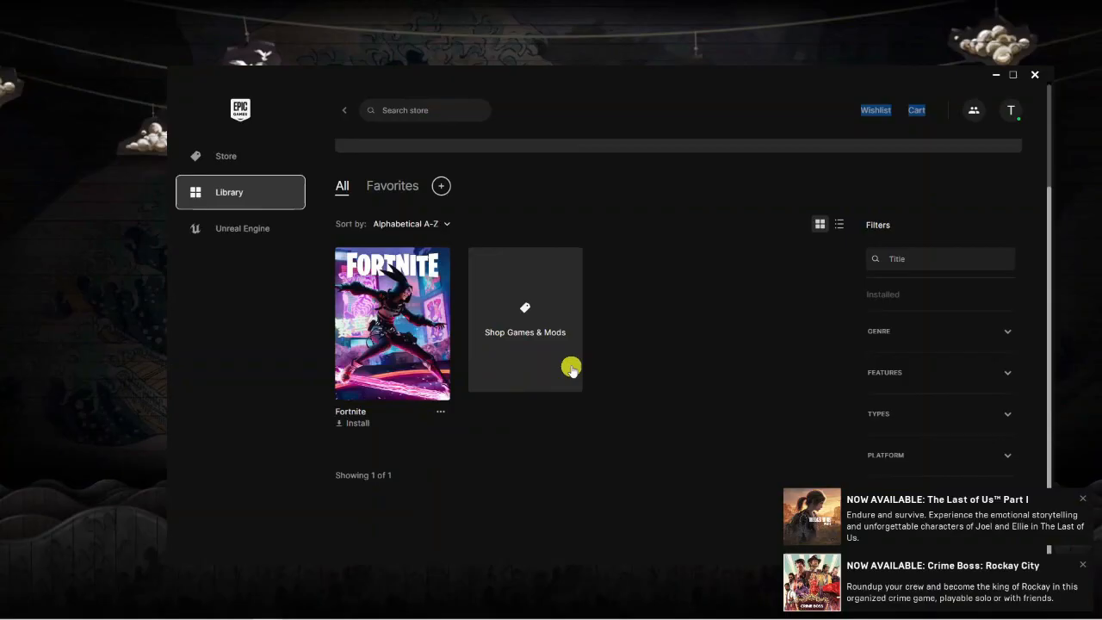